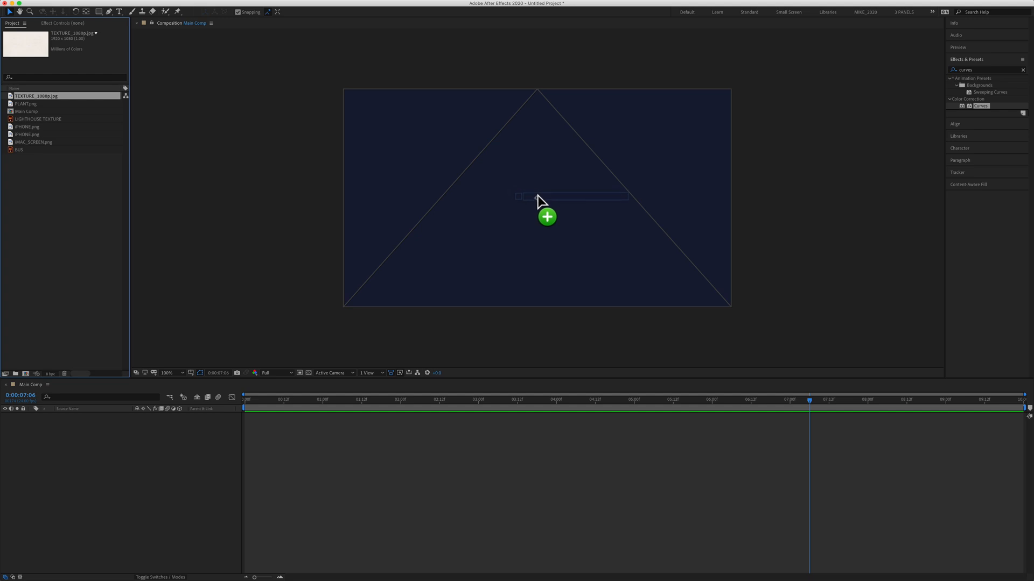
Place TEXTURE_1080p.jpg as the background and layer iMAC_SCREEN.png above it in Main Comp.
{"action": "left_click_drag", "start_coordinate": [35, 96], "coordinate": [537, 198]}
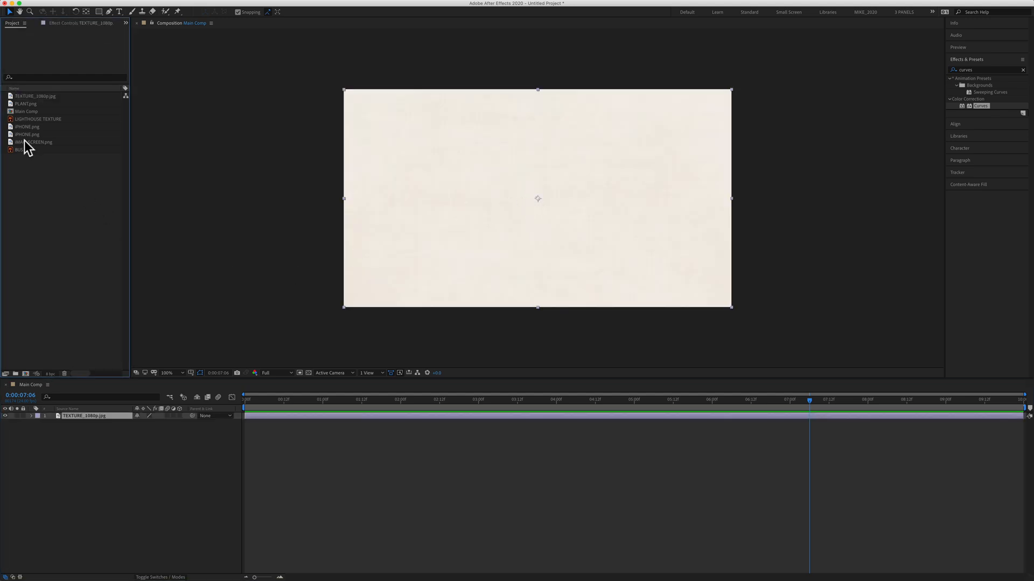
{"action": "left_click_drag", "start_coordinate": [34, 142], "coordinate": [543, 201]}
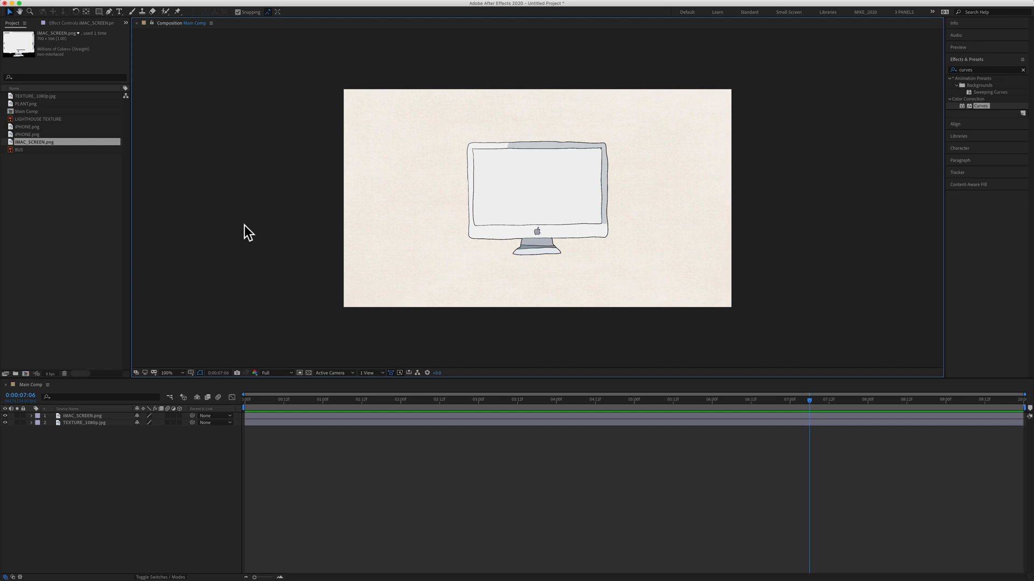
{"action": "mouse_move", "coordinate": [82, 459]}
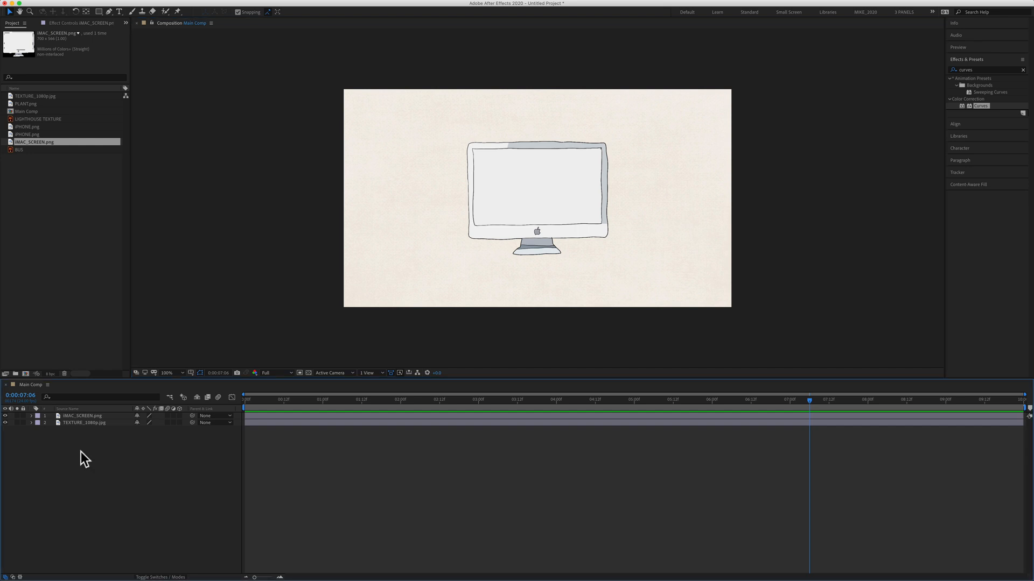
Duplicate the texture layer and search 'cu' to bring up the Curves effect for the copy.
{"action": "key", "text": "cmd+d"}
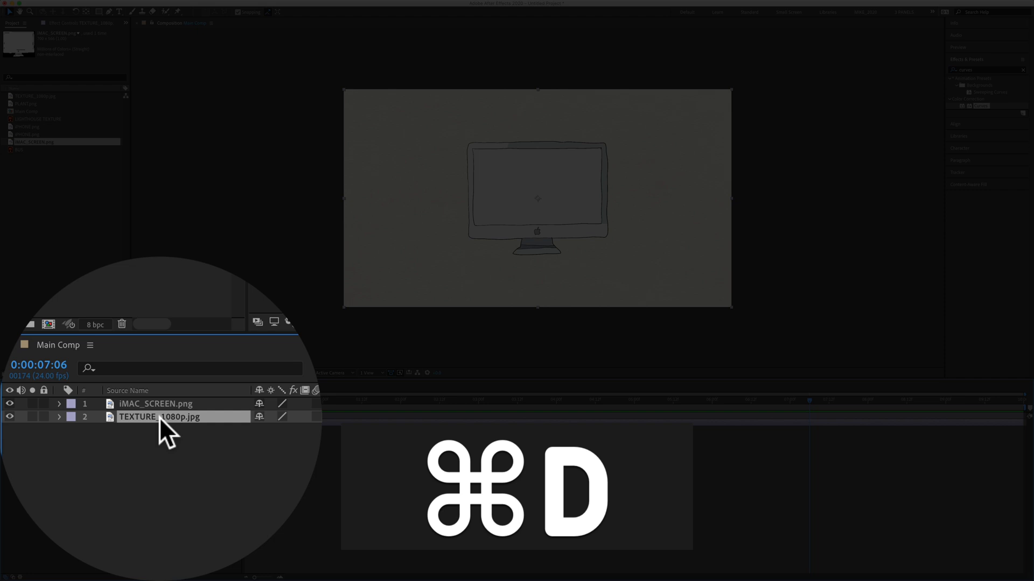
{"action": "key", "text": "cmd+d"}
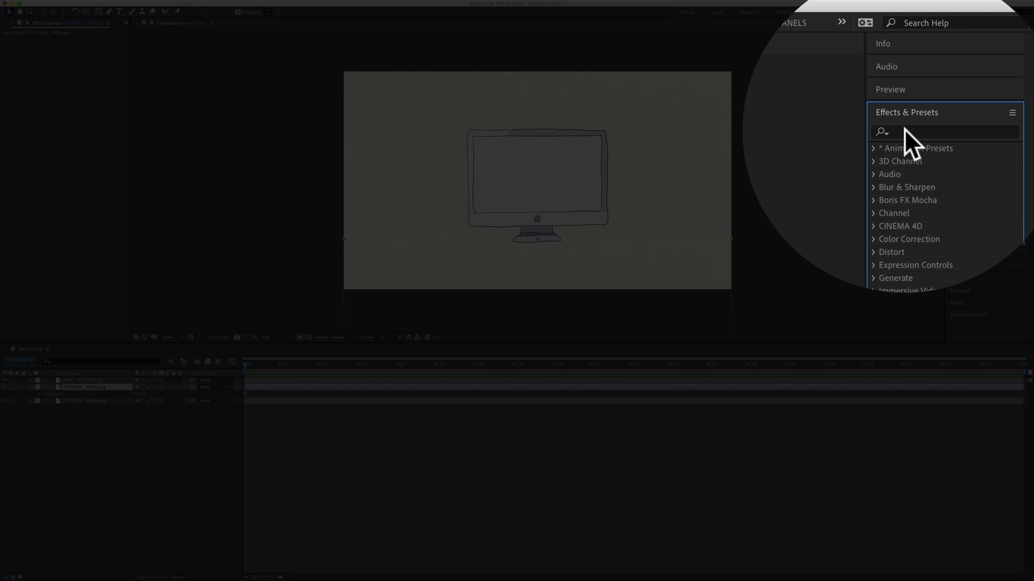
{"action": "type", "text": "curves"}
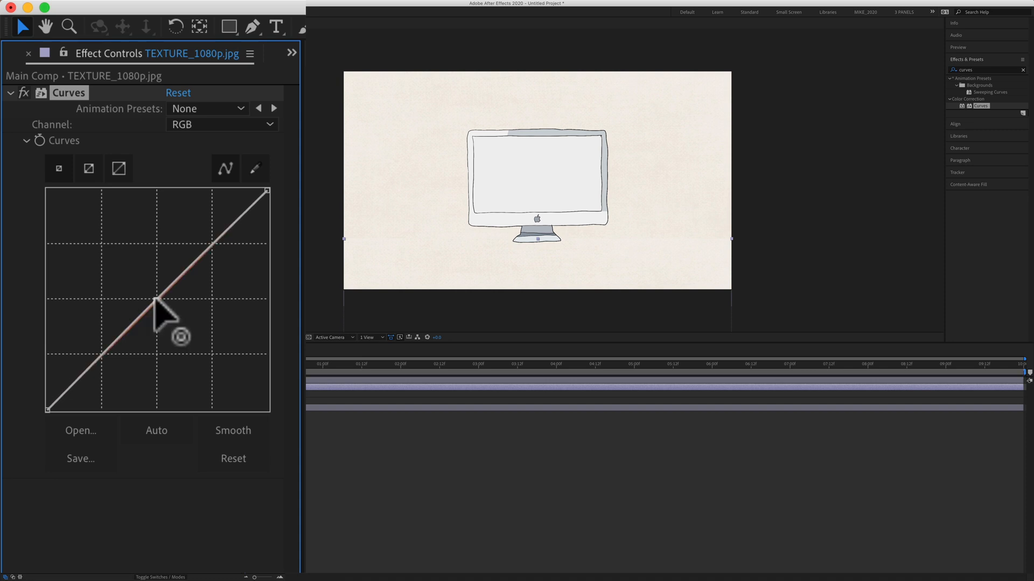
Darken the lower texture strip with the RGB curve, then bend the Red and Blue curves to tint it green.
{"action": "left_click_drag", "start_coordinate": [158, 297], "coordinate": [184, 349]}
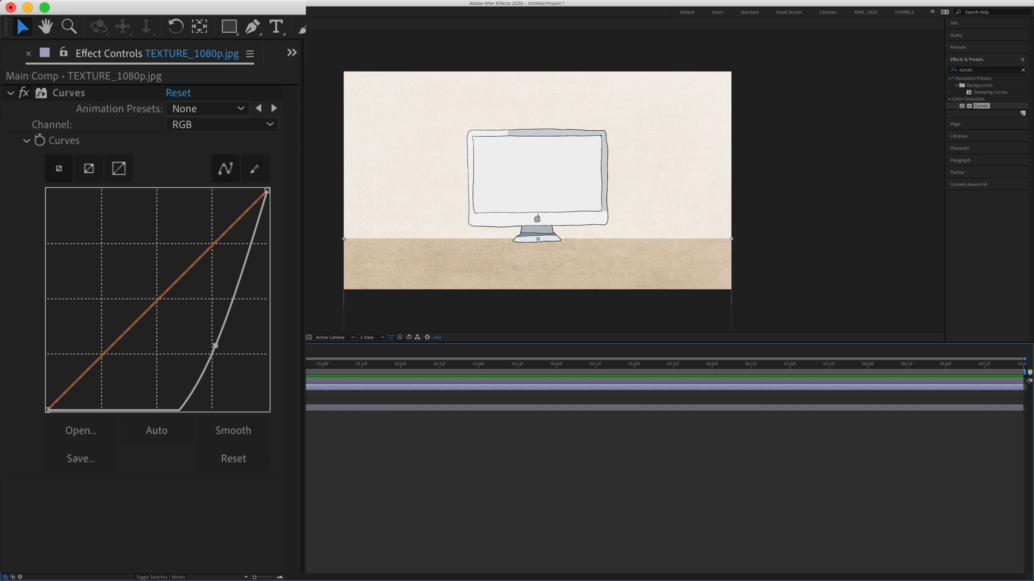
{"action": "mouse_move", "coordinate": [45, 153]}
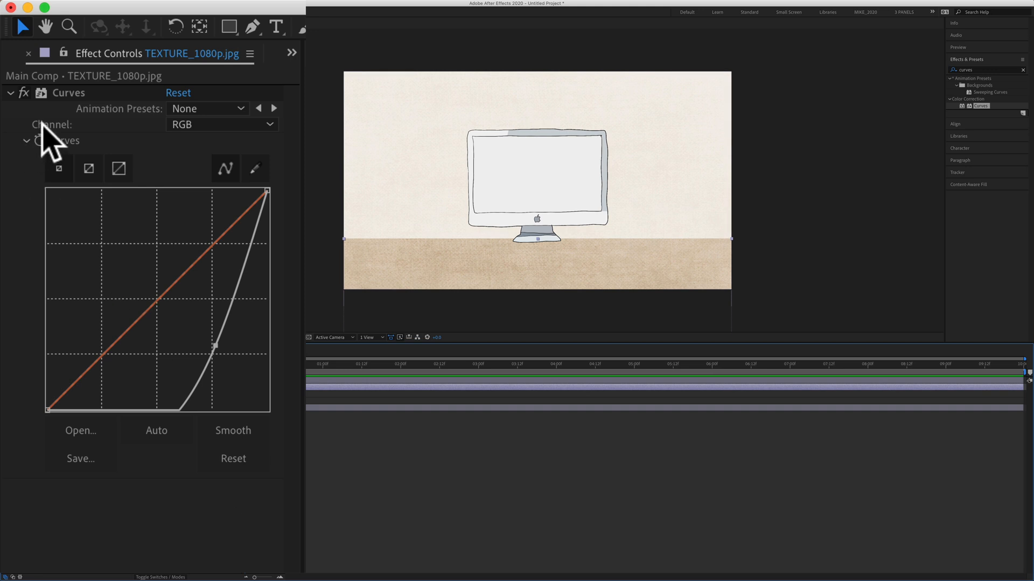
{"action": "left_click", "coordinate": [221, 125]}
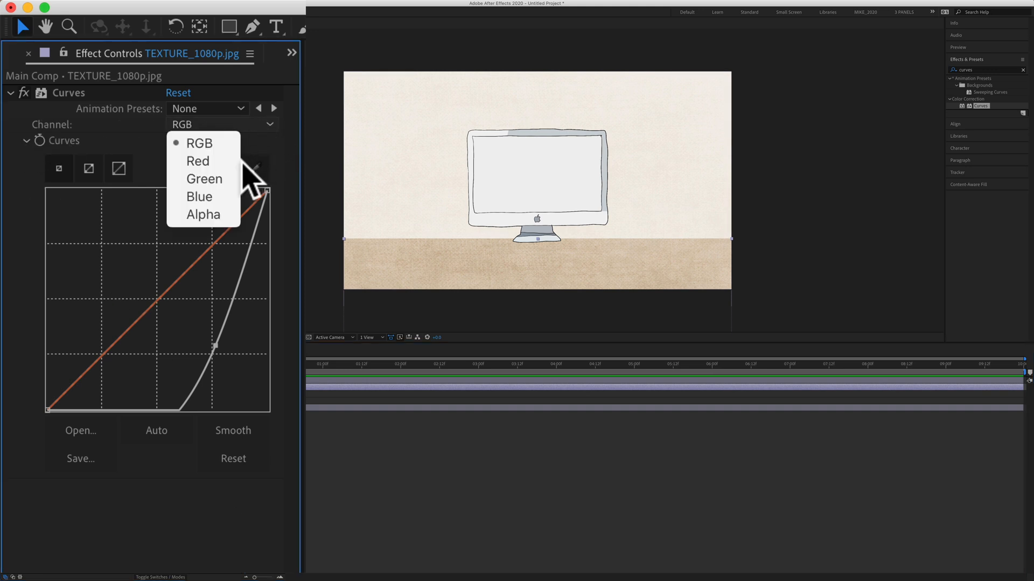
{"action": "left_click", "coordinate": [198, 161]}
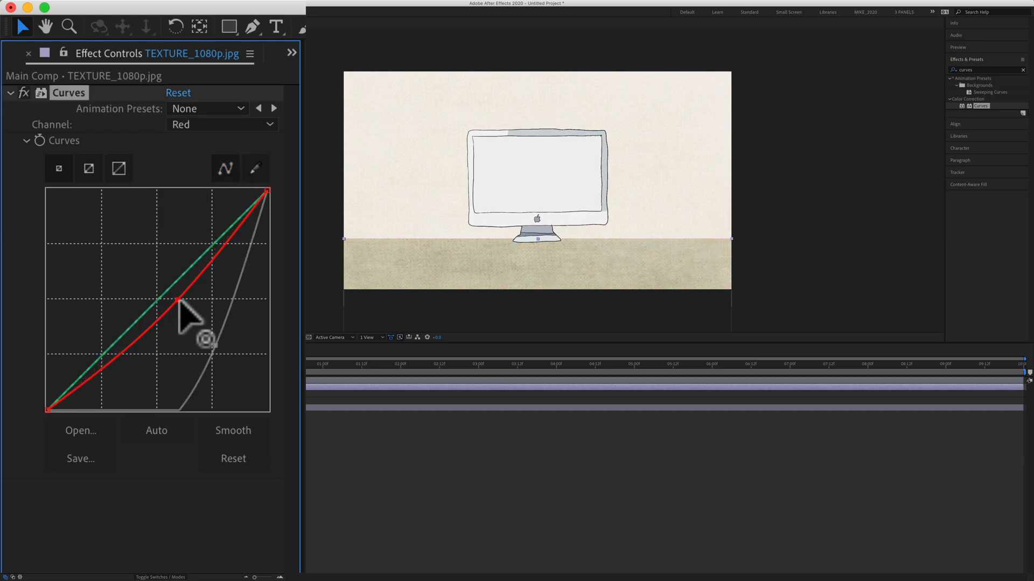
{"action": "left_click_drag", "start_coordinate": [179, 304], "coordinate": [138, 263]}
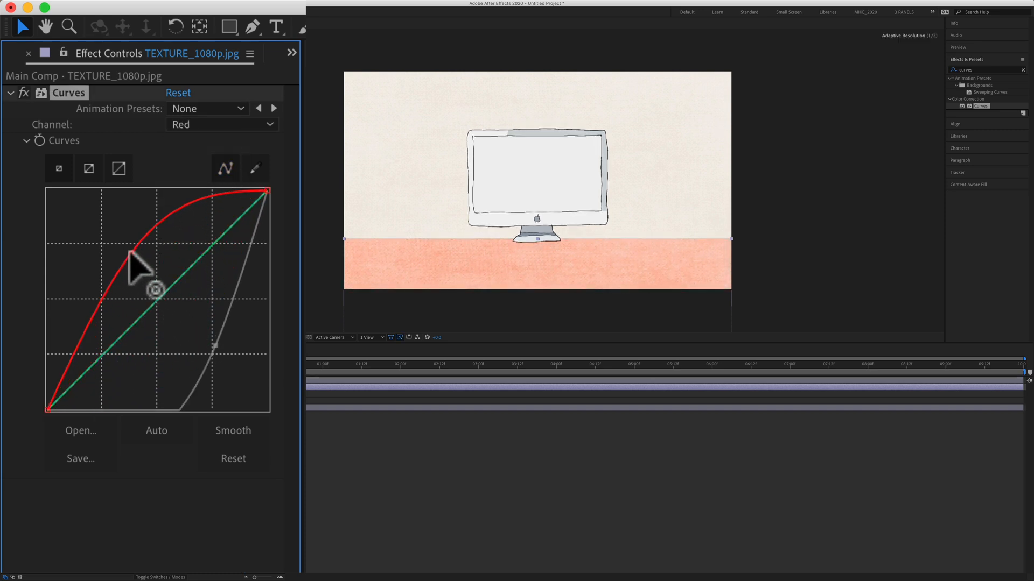
{"action": "left_click", "coordinate": [222, 125]}
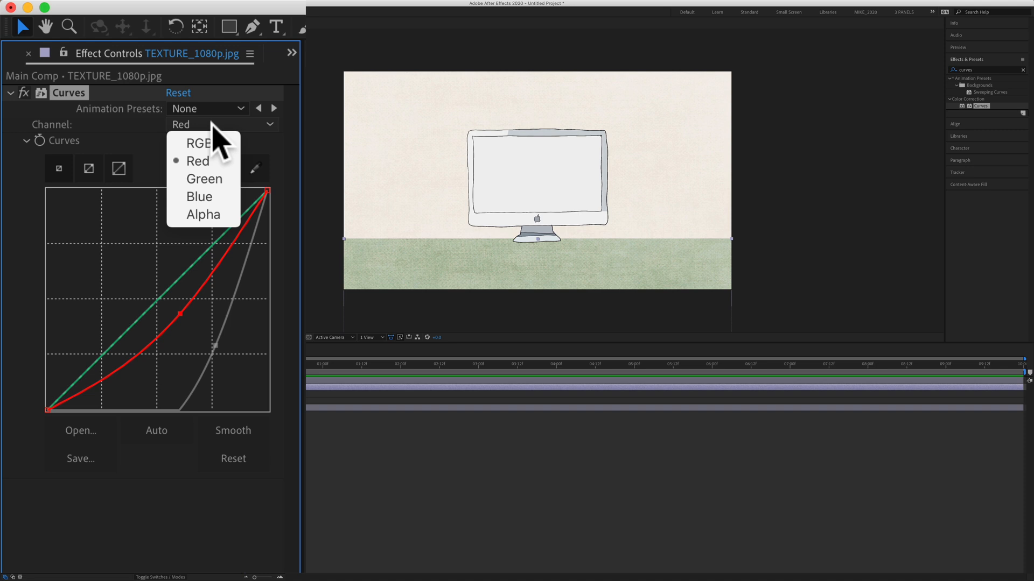
{"action": "left_click", "coordinate": [199, 196]}
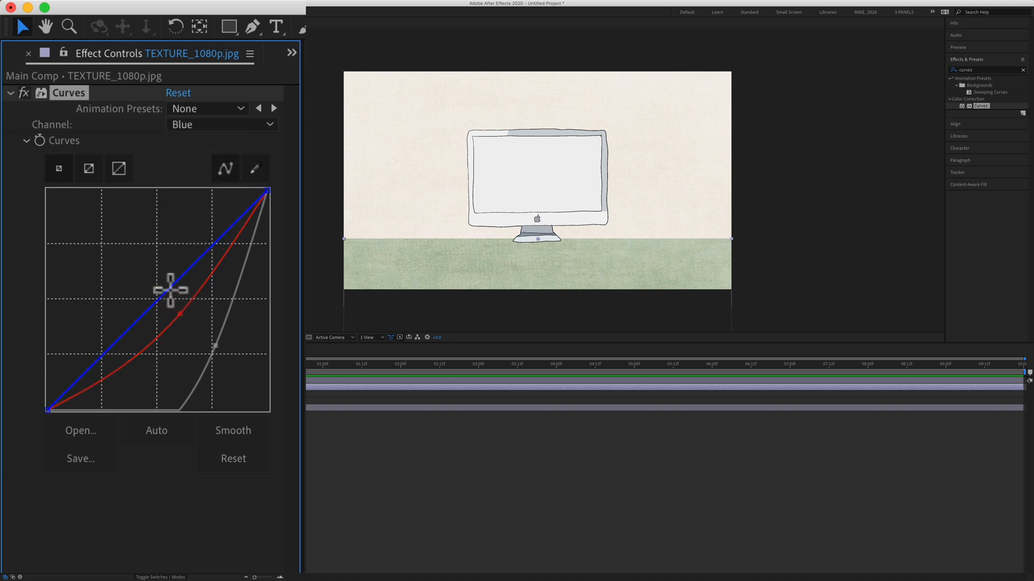
{"action": "left_click_drag", "start_coordinate": [173, 296], "coordinate": [150, 257]}
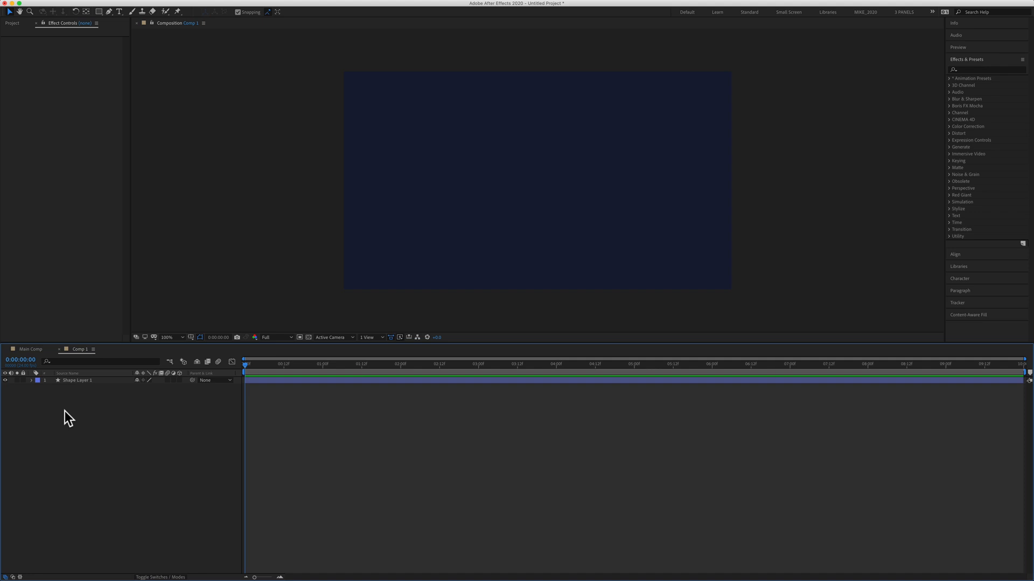
{"action": "mouse_move", "coordinate": [77, 392]}
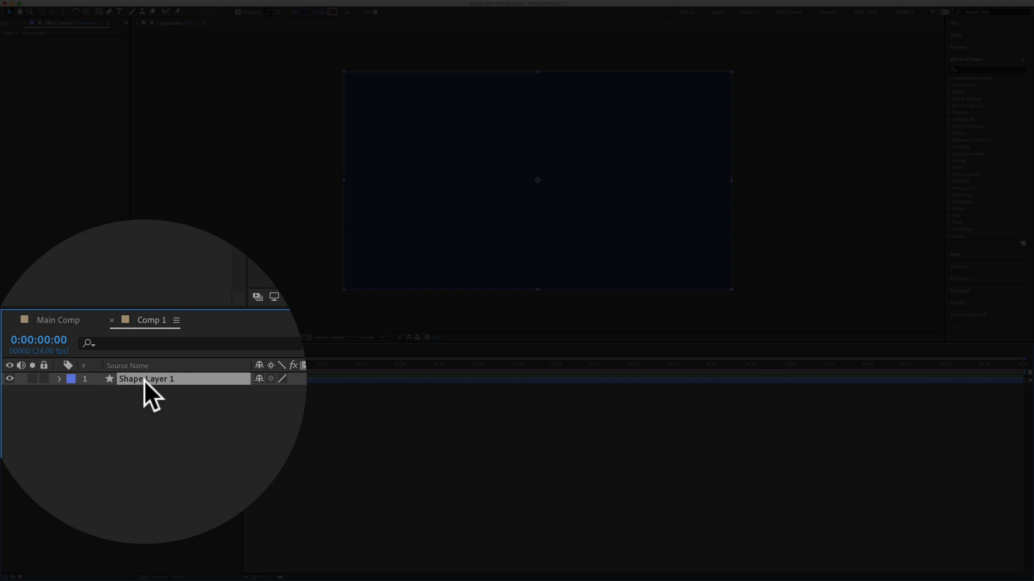
Duplicate Shape Layer 1 in Comp 1 so the copy sits over the bottom strip of the frame.
{"action": "key", "text": "cmd+d"}
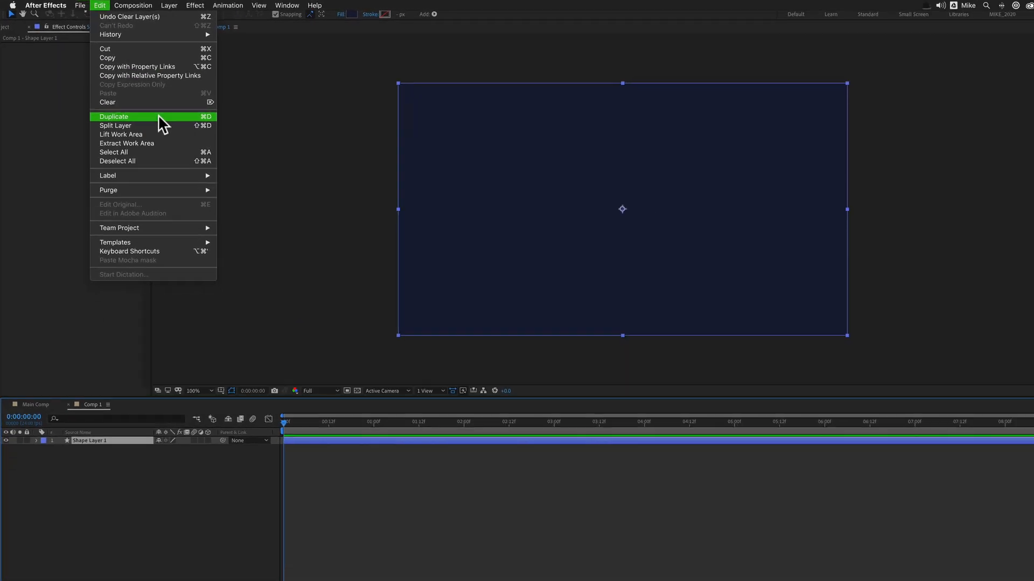
{"action": "left_click", "coordinate": [114, 117]}
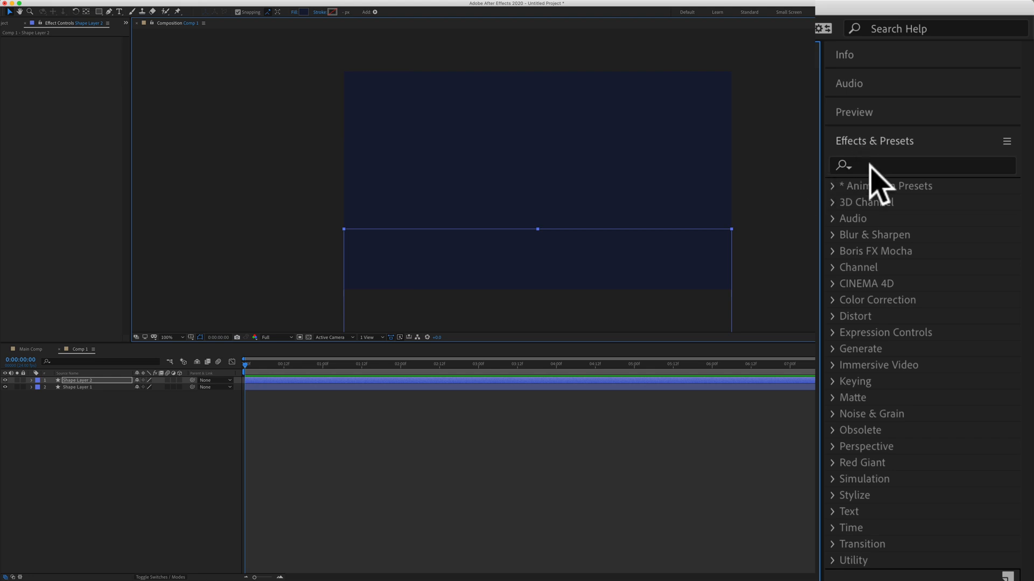
Search 'cur' and apply the Curves effect to the duplicate Shape Layer 2 road strip.
{"action": "type", "text": "curv"}
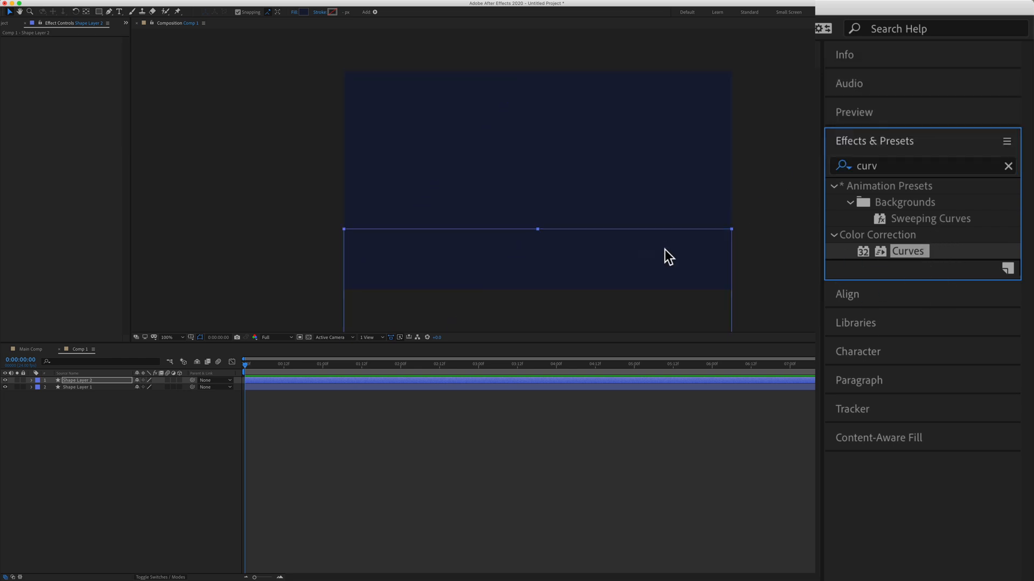
{"action": "double_click", "coordinate": [909, 252]}
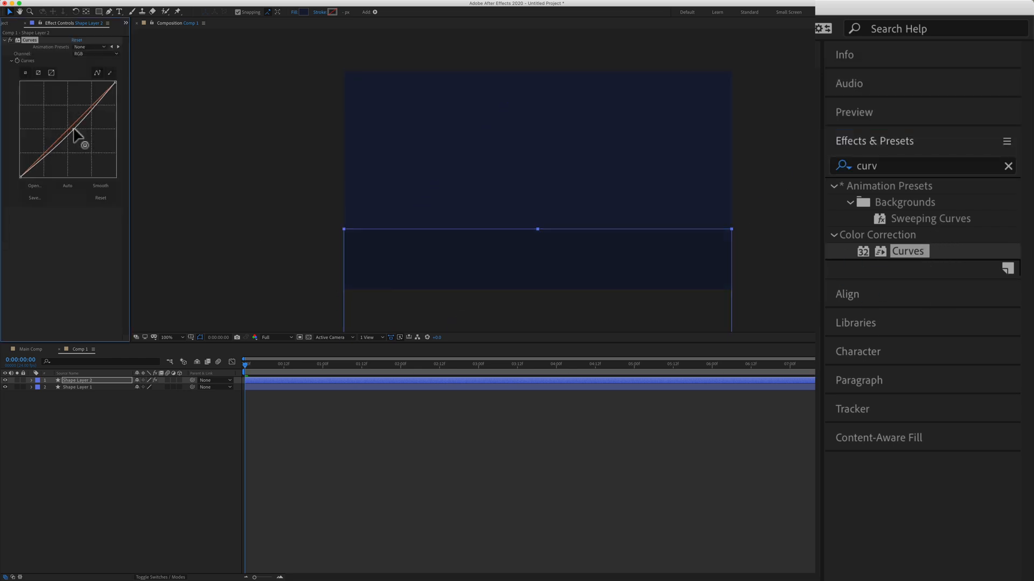